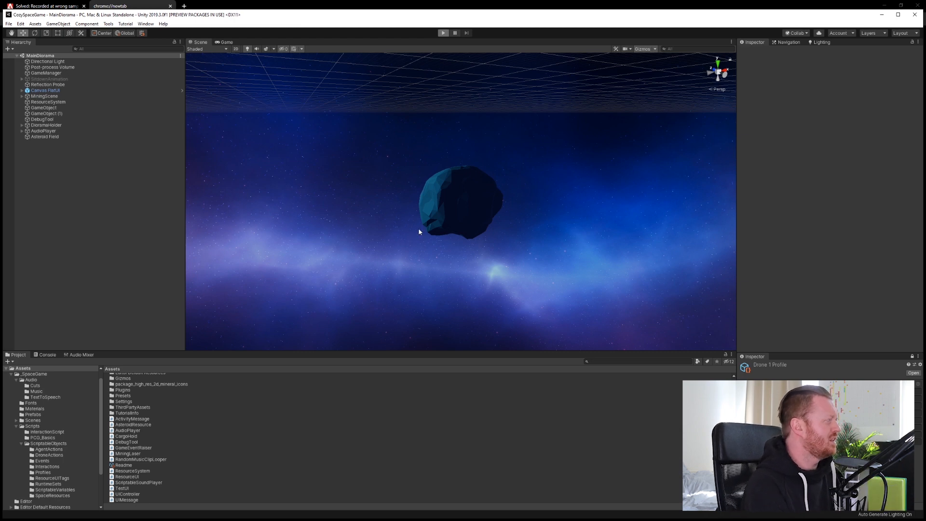
Run the game and inspect the MusicPlayer child under AudioPlayer in the Hierarchy
{"action": "left_click", "coordinate": [444, 32]}
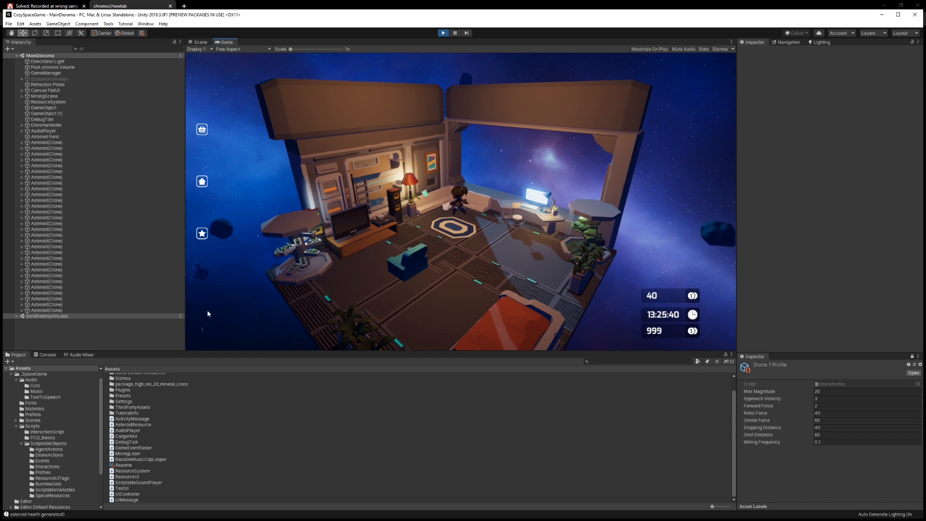
{"action": "left_click", "coordinate": [43, 130]}
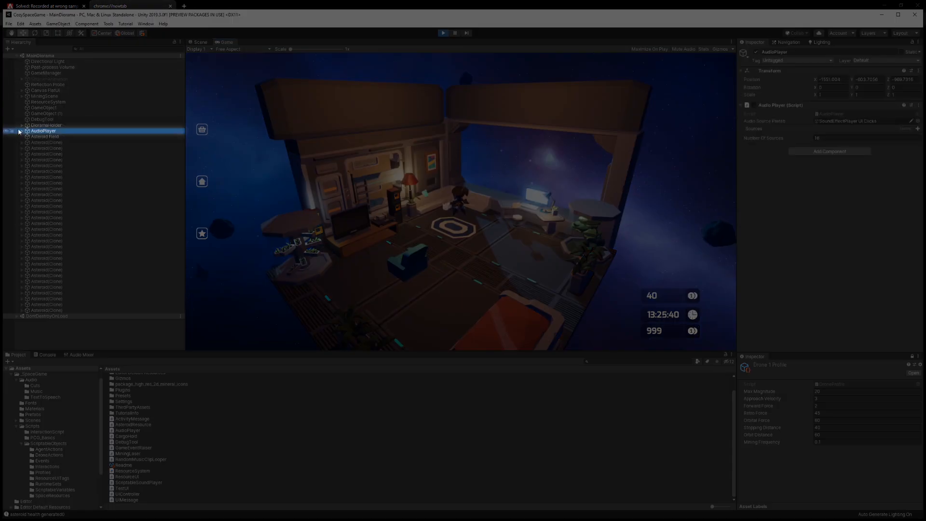
{"action": "left_click", "coordinate": [16, 130]}
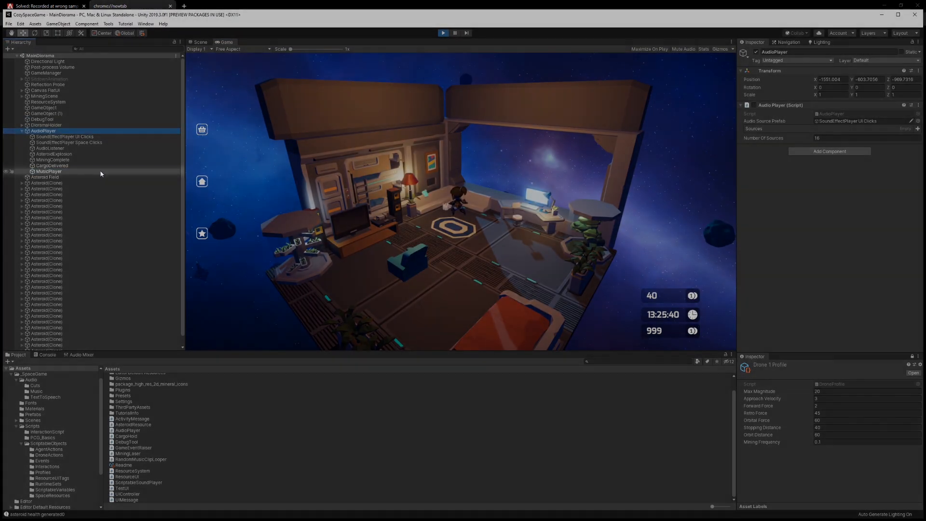
{"action": "left_click", "coordinate": [48, 172]}
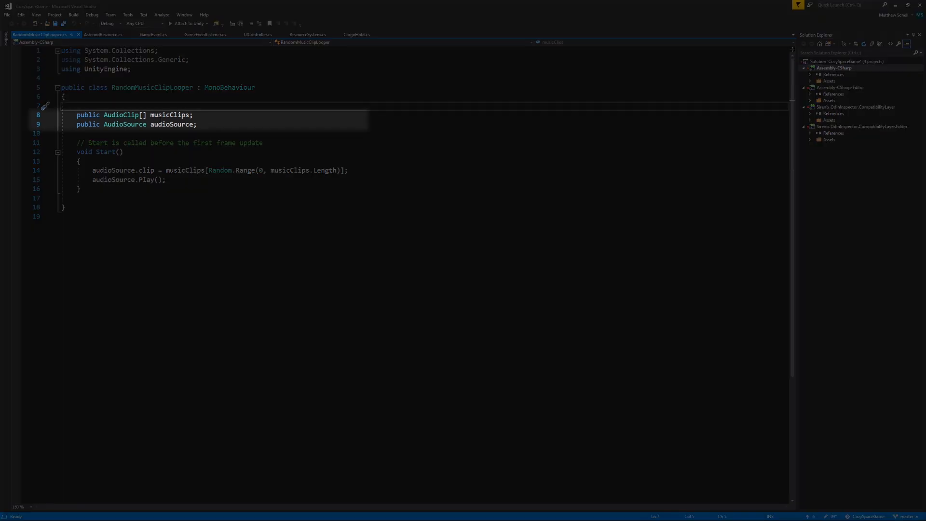
{"action": "left_click", "coordinate": [198, 125]}
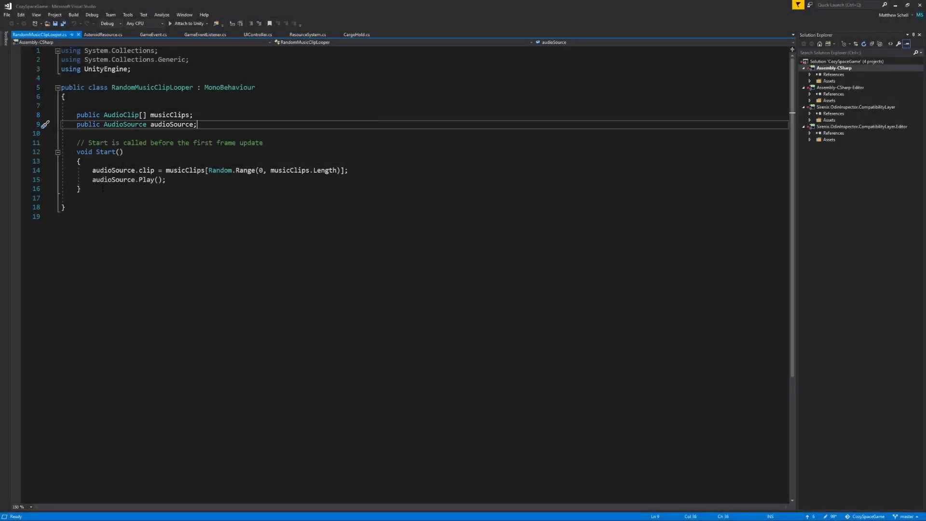
{"action": "double_click", "coordinate": [114, 170]}
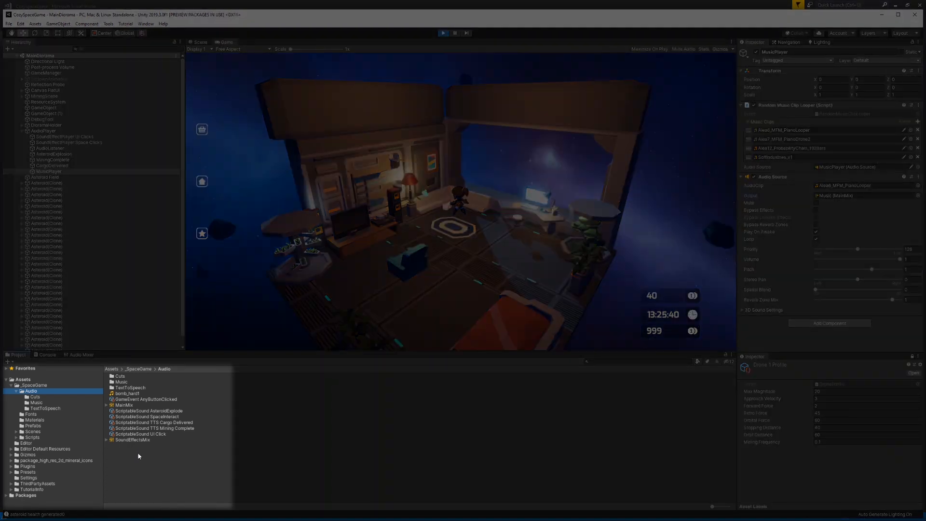
Select the MainMix mixer asset in the Audio folder to show it in the Inspector
{"action": "left_click", "coordinate": [124, 405]}
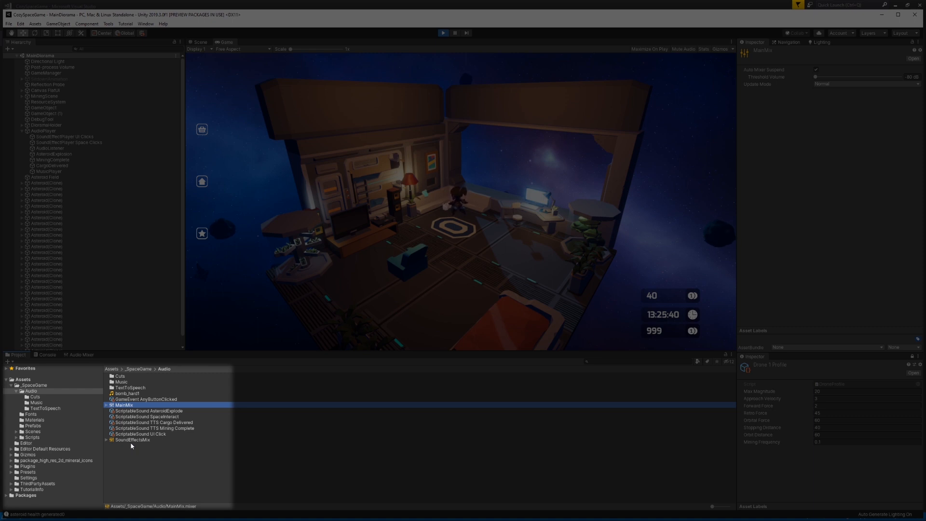
{"action": "mouse_move", "coordinate": [284, 331]}
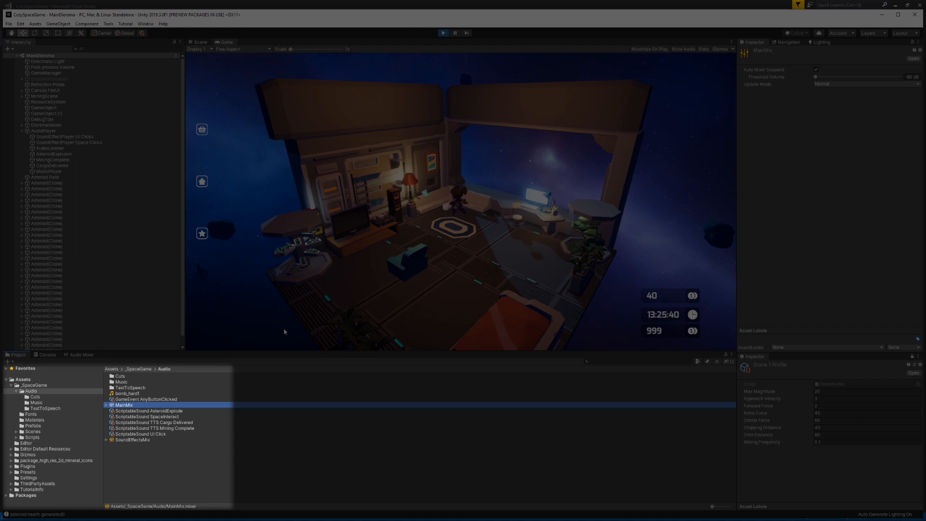
{"action": "mouse_move", "coordinate": [129, 432]}
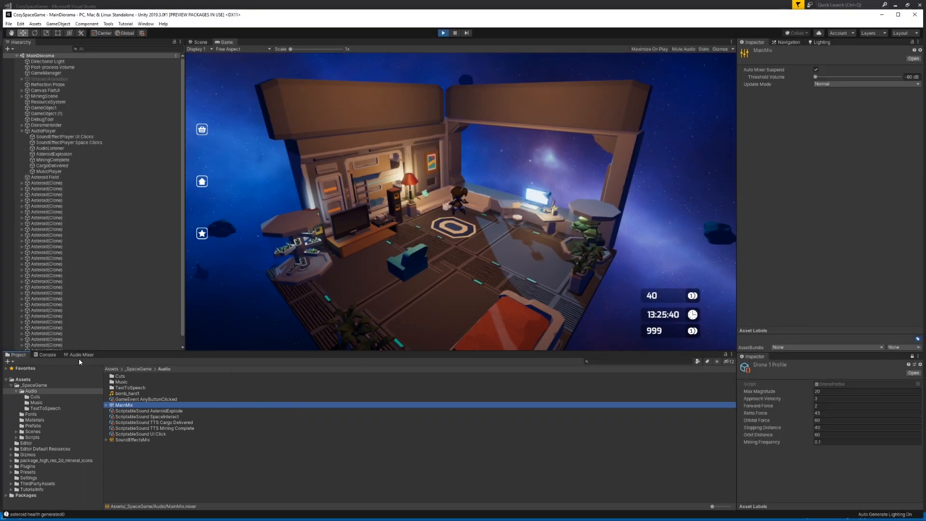
Lower the Master group's volume fader in MainMix while the game plays
{"action": "left_click", "coordinate": [82, 354]}
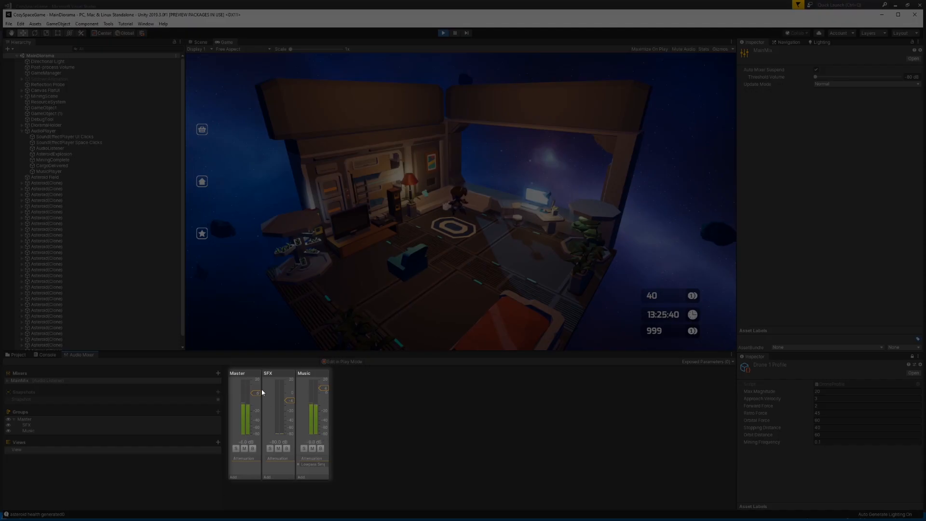
{"action": "left_click", "coordinate": [238, 372]}
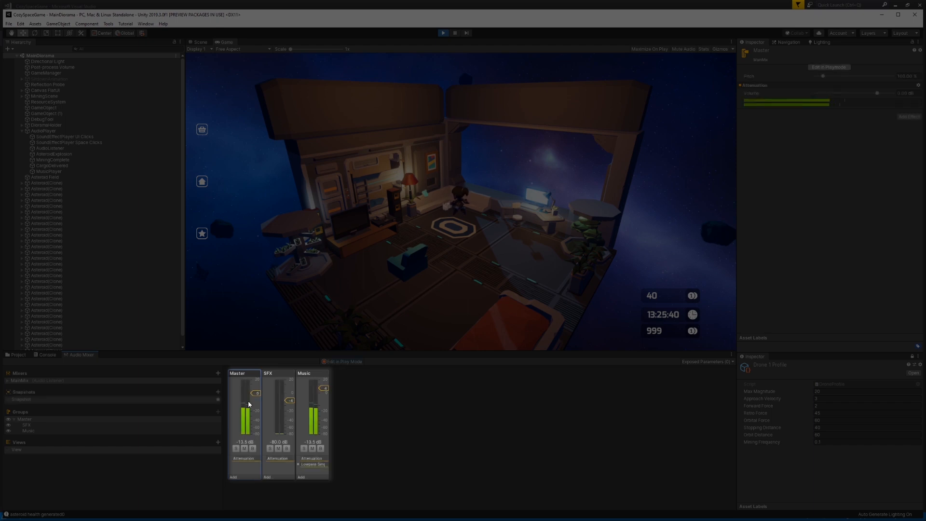
{"action": "left_click_drag", "start_coordinate": [255, 396], "coordinate": [256, 412]}
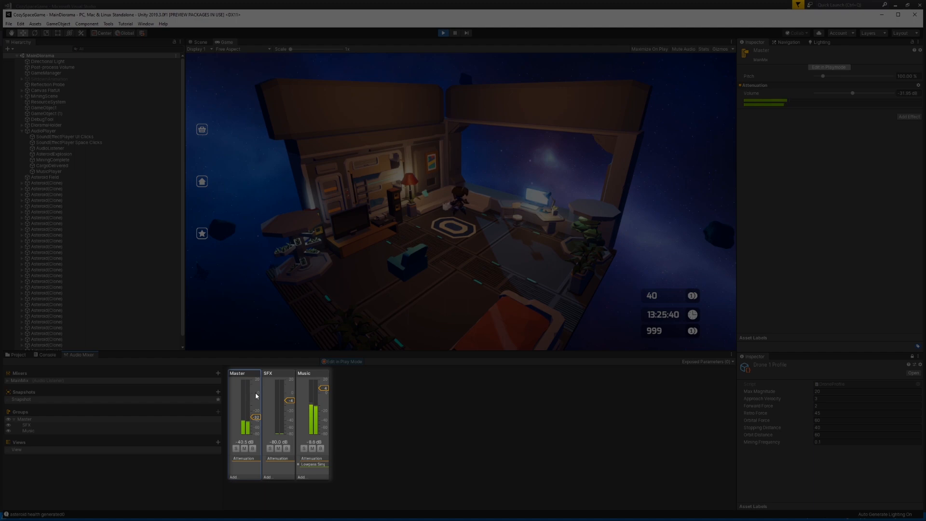
{"action": "left_click", "coordinate": [278, 373]}
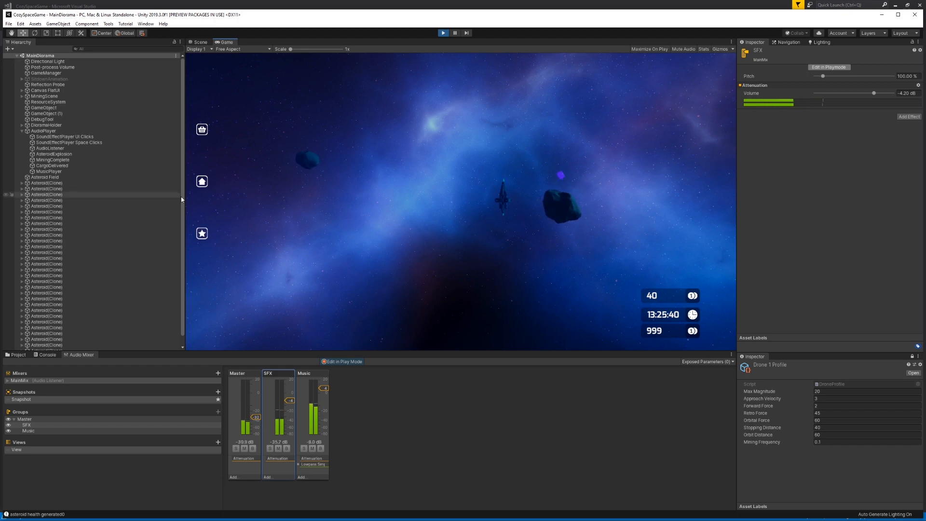
{"action": "left_click", "coordinate": [202, 180]}
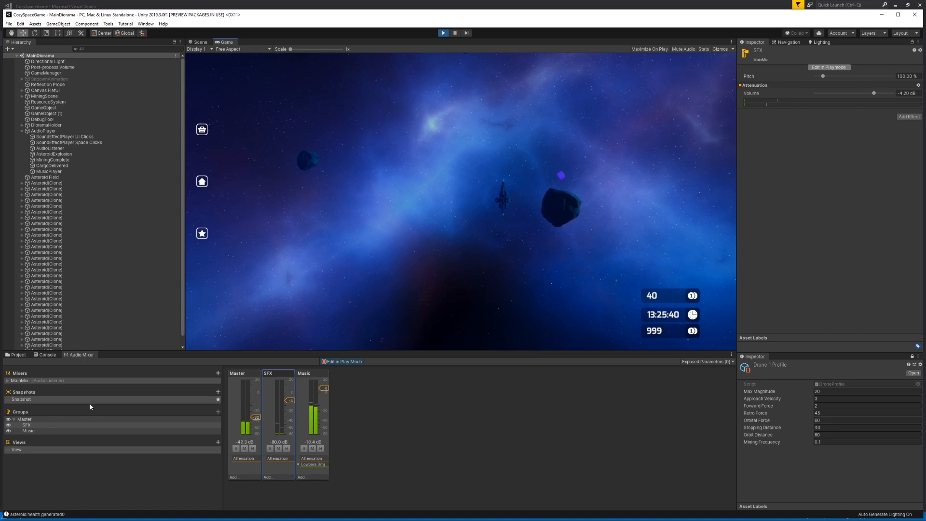
Review the Master and SFX group settings and the MusicPlayer's audio source output
{"action": "left_click", "coordinate": [243, 372]}
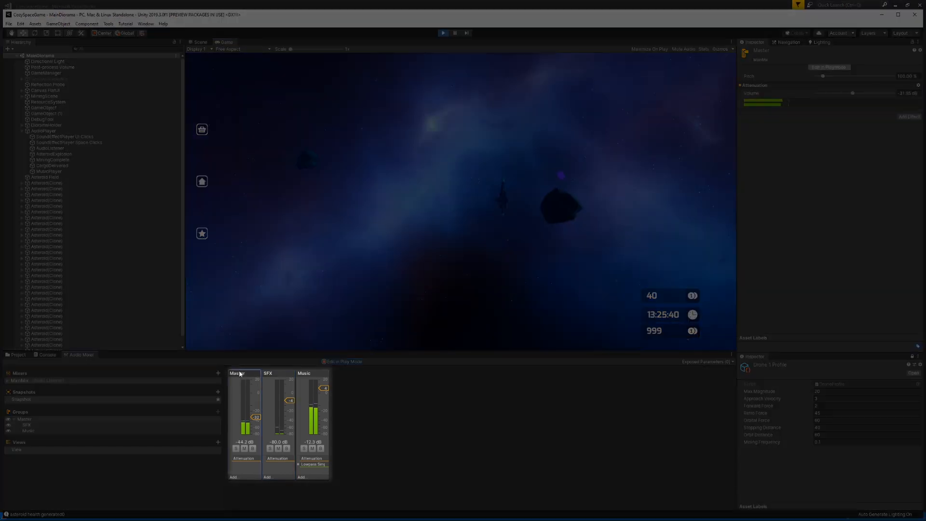
{"action": "left_click", "coordinate": [278, 372]}
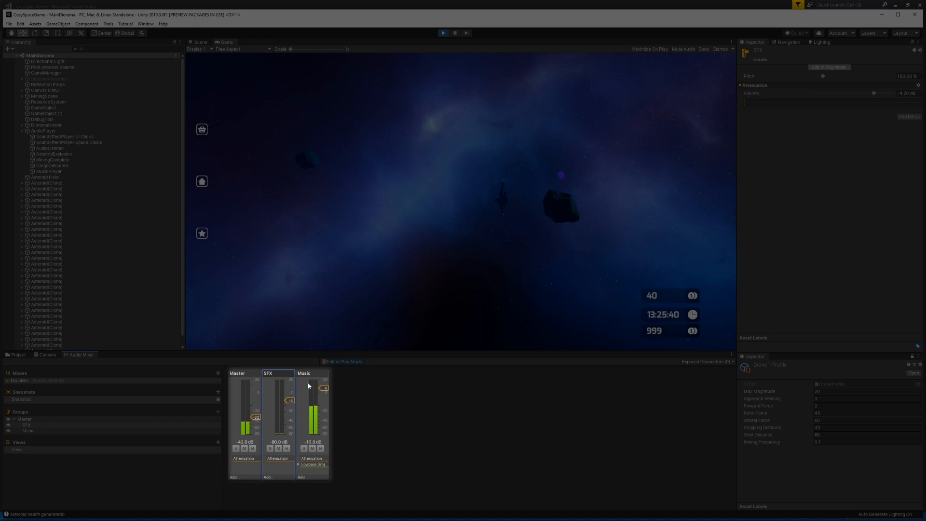
{"action": "left_click", "coordinate": [48, 171]}
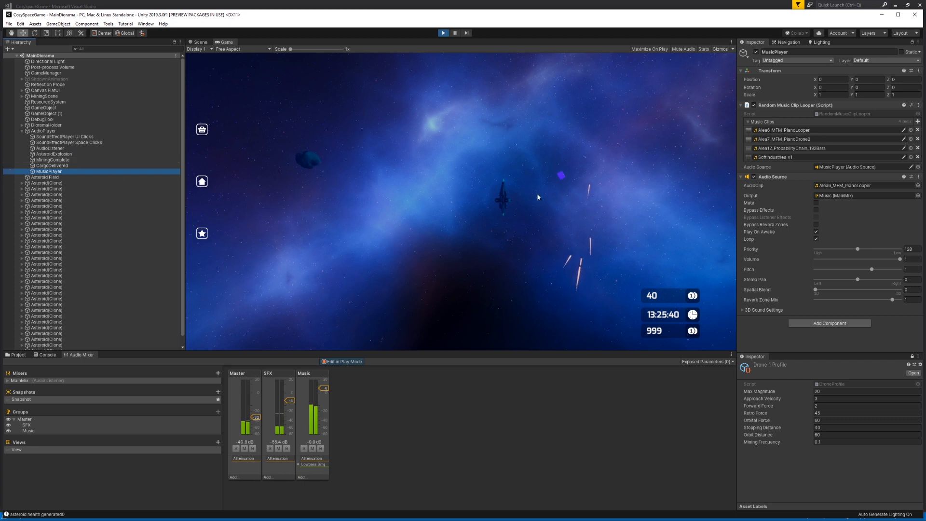
{"action": "mouse_move", "coordinate": [504, 207]}
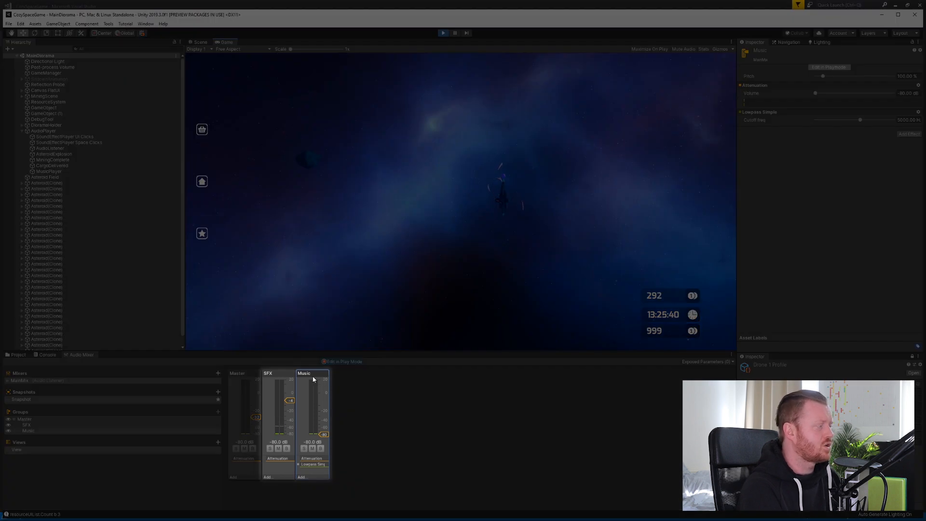
Select the SFX group to display its settings after silencing Music
{"action": "left_click", "coordinate": [278, 373]}
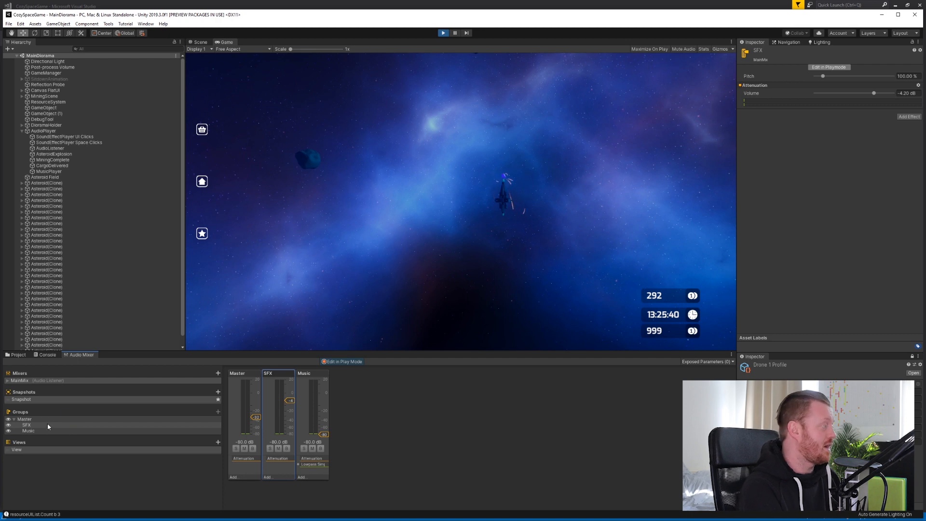
Show the SoundEffectsMix mixer's ReverbReturn, SFX 1 and EchoReturn channels under Master
{"action": "left_click", "coordinate": [27, 424]}
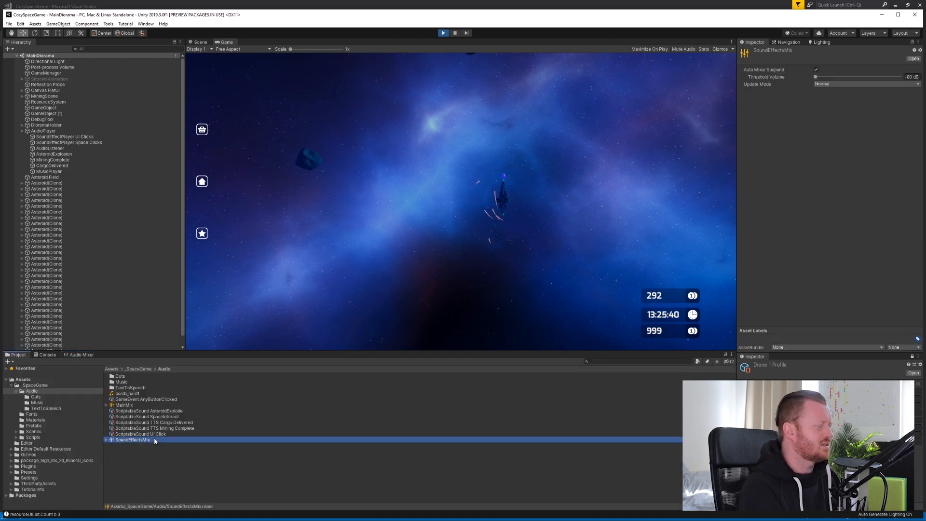
{"action": "left_click", "coordinate": [81, 354]}
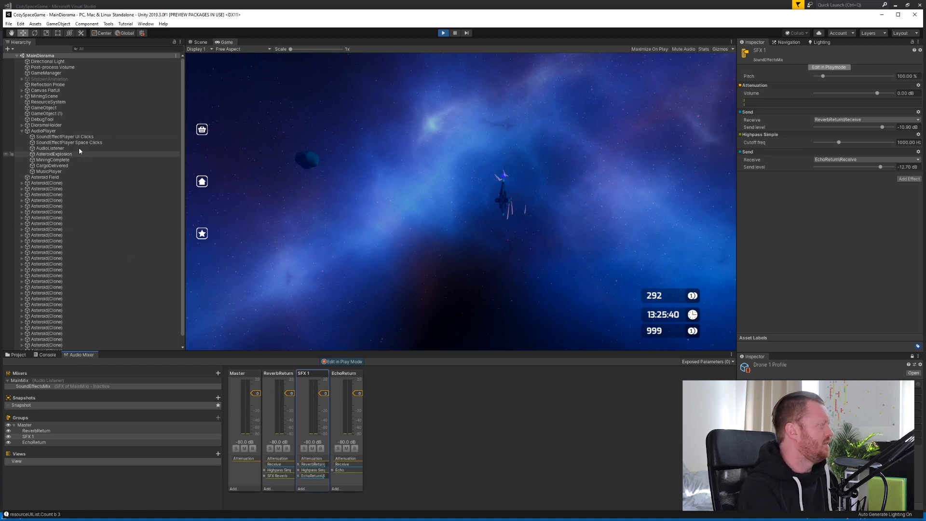
{"action": "left_click", "coordinate": [64, 135]}
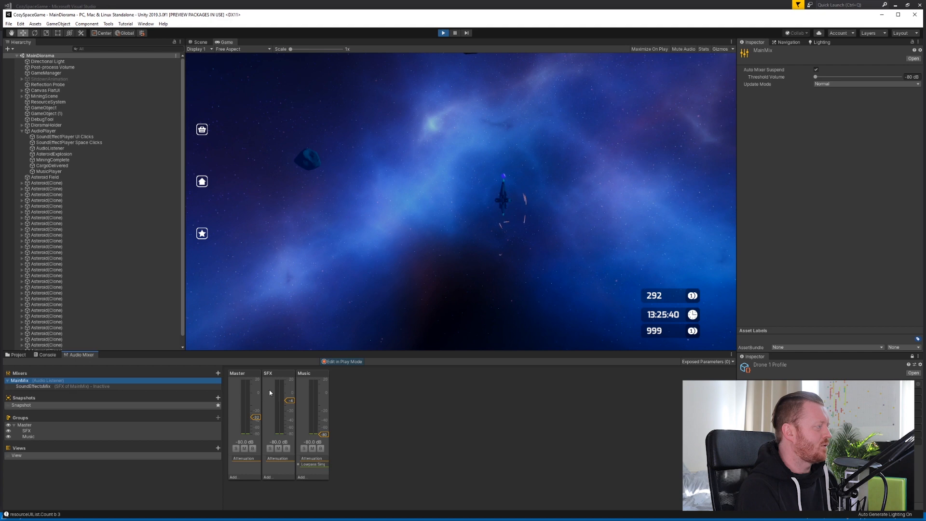
{"action": "left_click", "coordinate": [277, 373]}
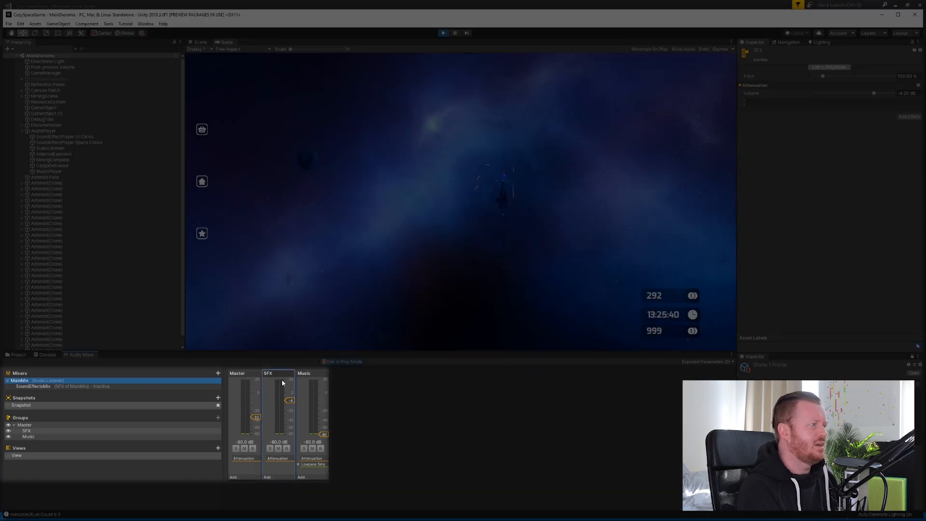
{"action": "left_click", "coordinate": [55, 386]}
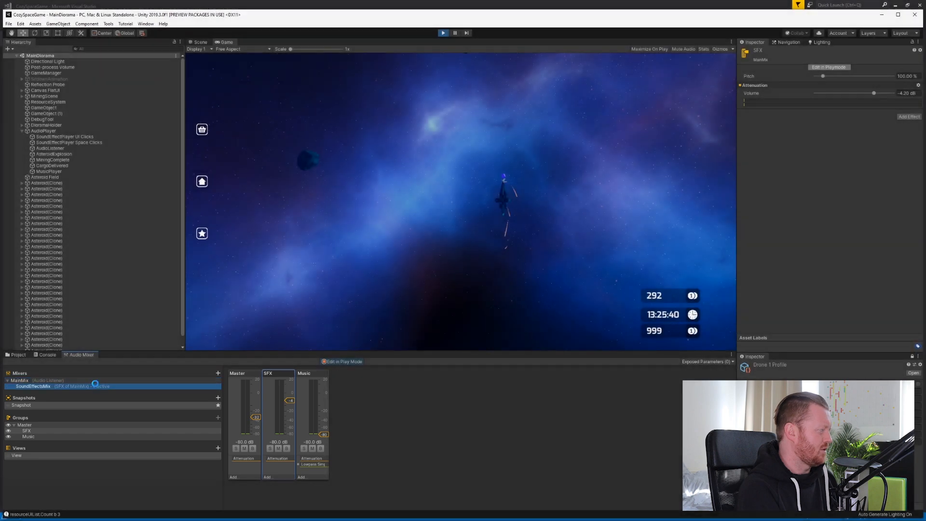
{"action": "left_click", "coordinate": [18, 380]}
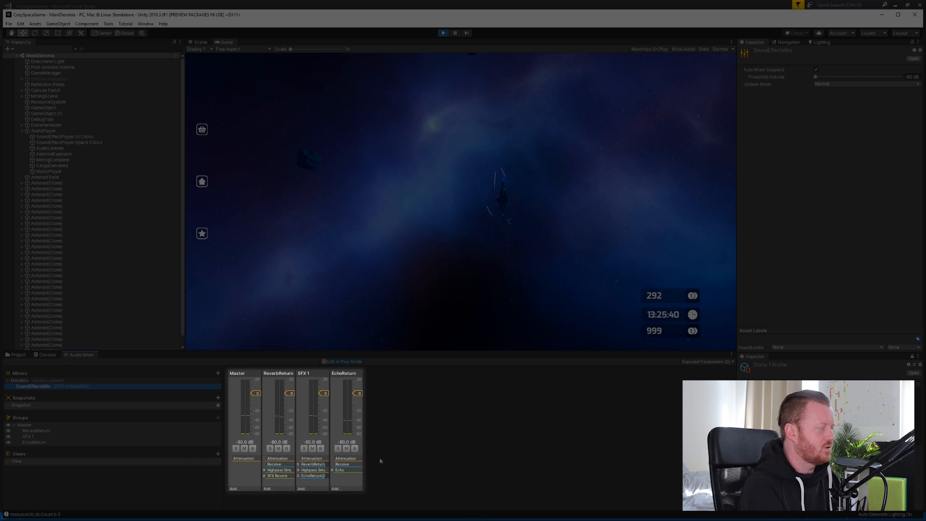
Inspect SFX 1's sends and EchoReturn's echo settings, then stop the game
{"action": "left_click", "coordinate": [309, 372]}
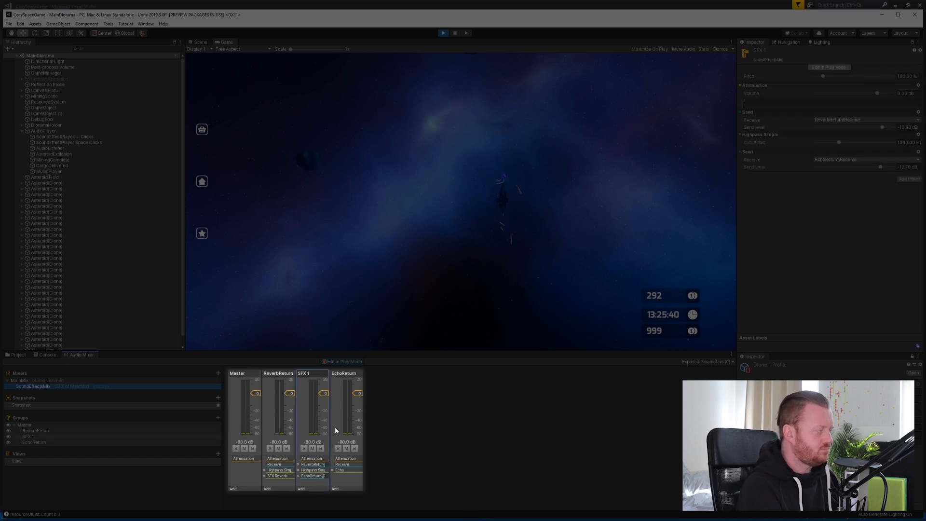
{"action": "left_click", "coordinate": [344, 372]}
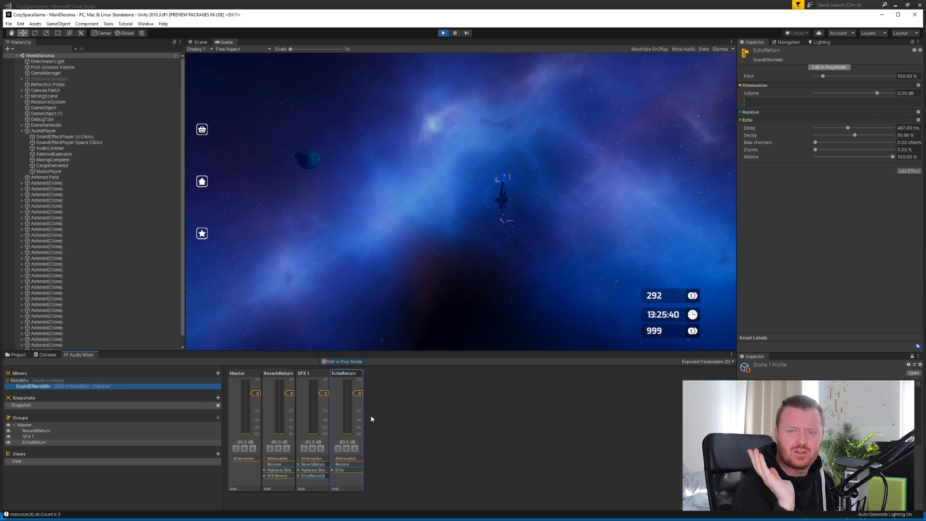
{"action": "left_click", "coordinate": [442, 32]}
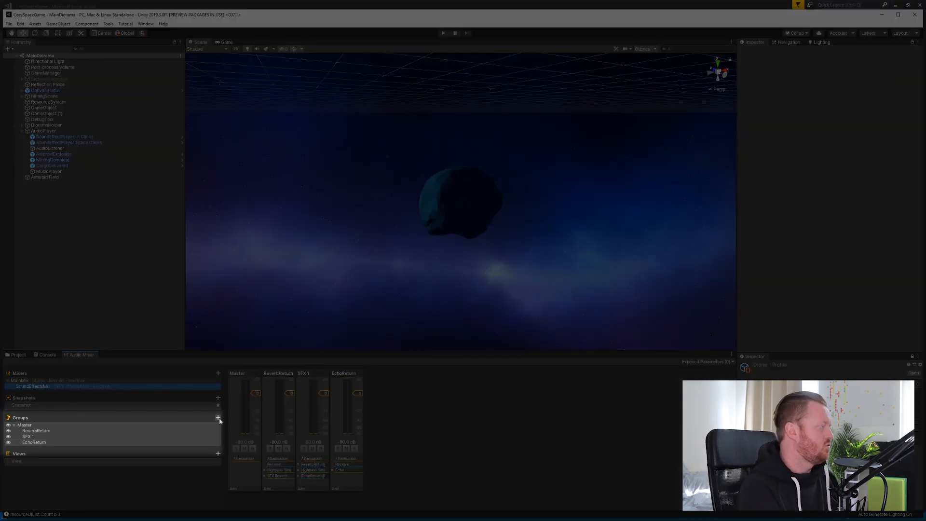
Add a group named Test to SoundEffectsMix and check the UI click sound player's audio source
{"action": "left_click", "coordinate": [218, 418]}
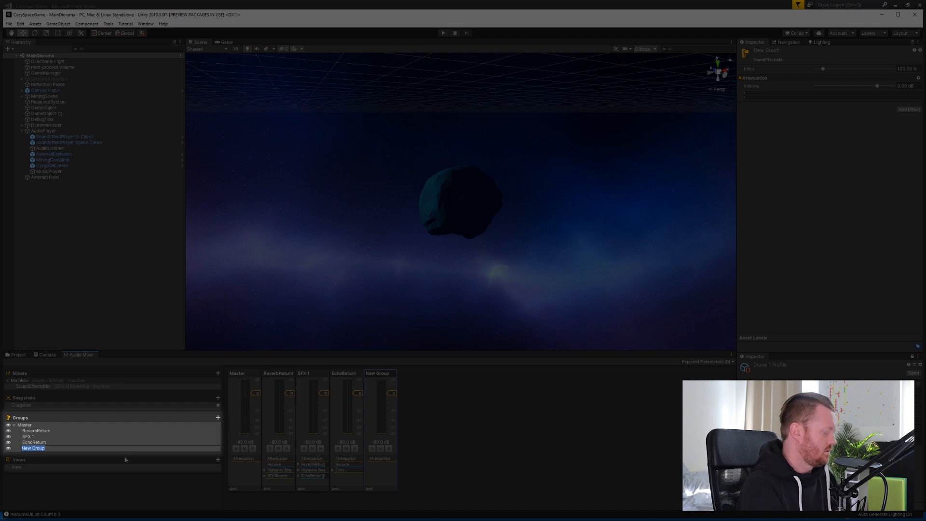
{"action": "type", "text": "Test"}
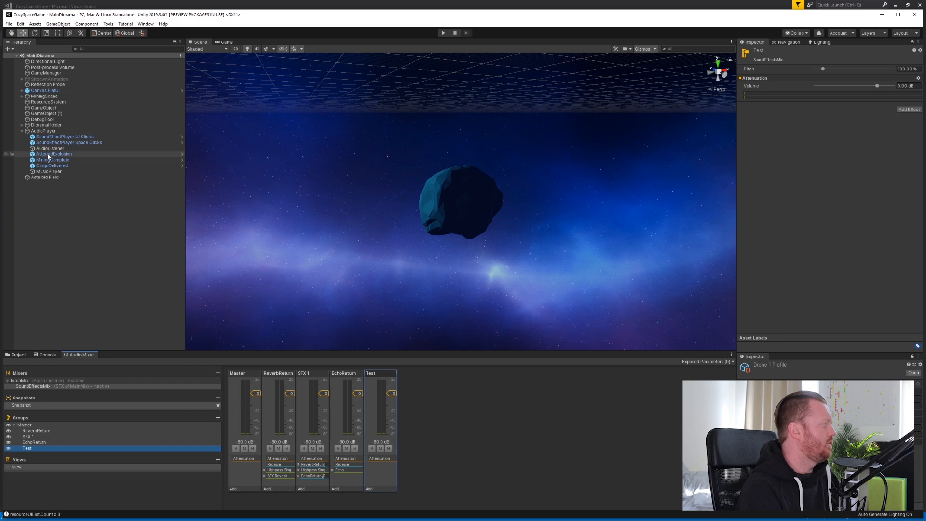
{"action": "left_click", "coordinate": [64, 136]}
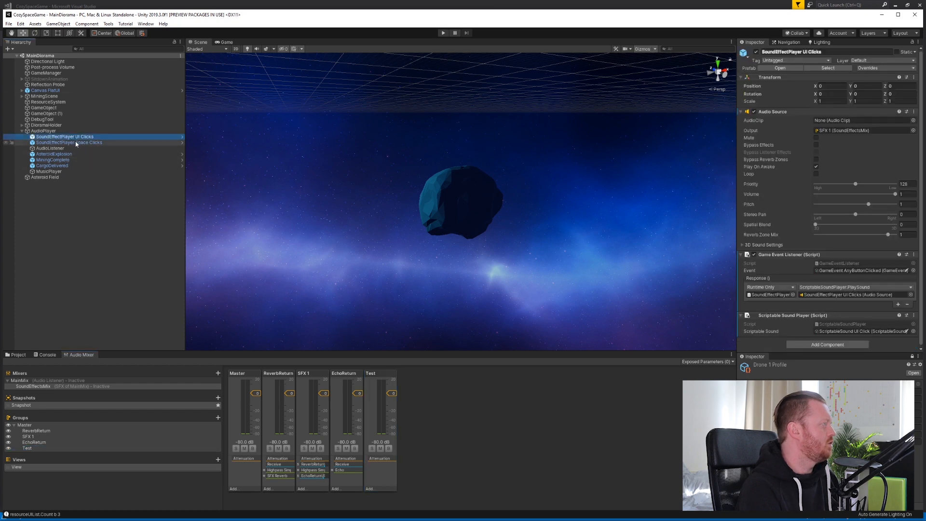
{"action": "left_click", "coordinate": [69, 143]}
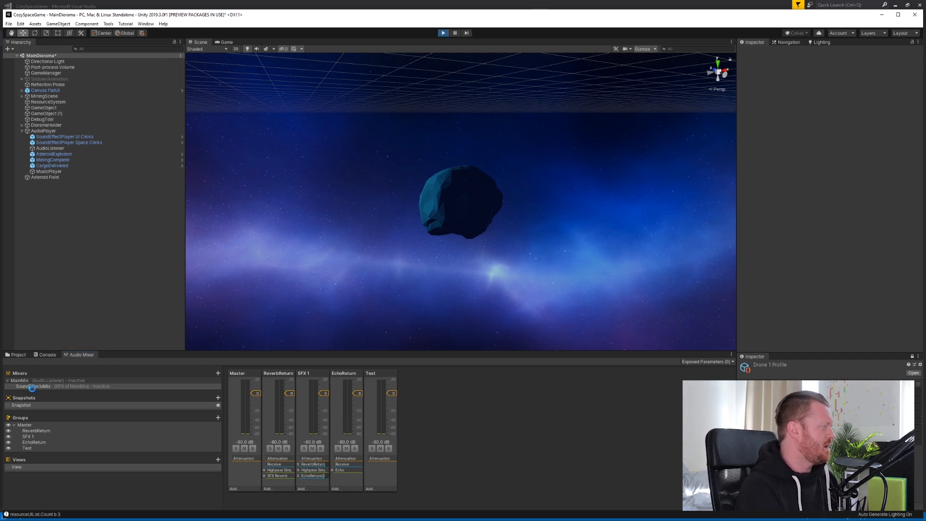
{"action": "left_click", "coordinate": [442, 32]}
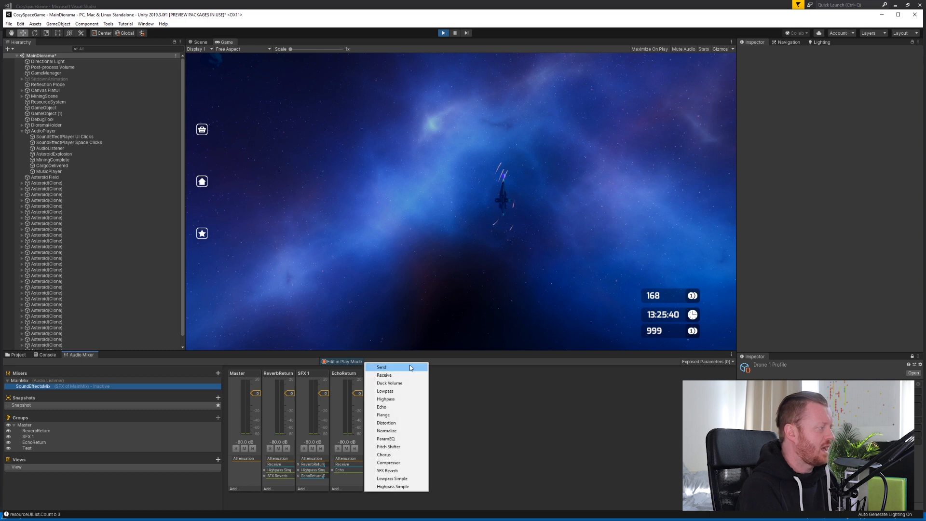
Add a Send effect to Test and a child group named Test Return
{"action": "left_click", "coordinate": [381, 367]}
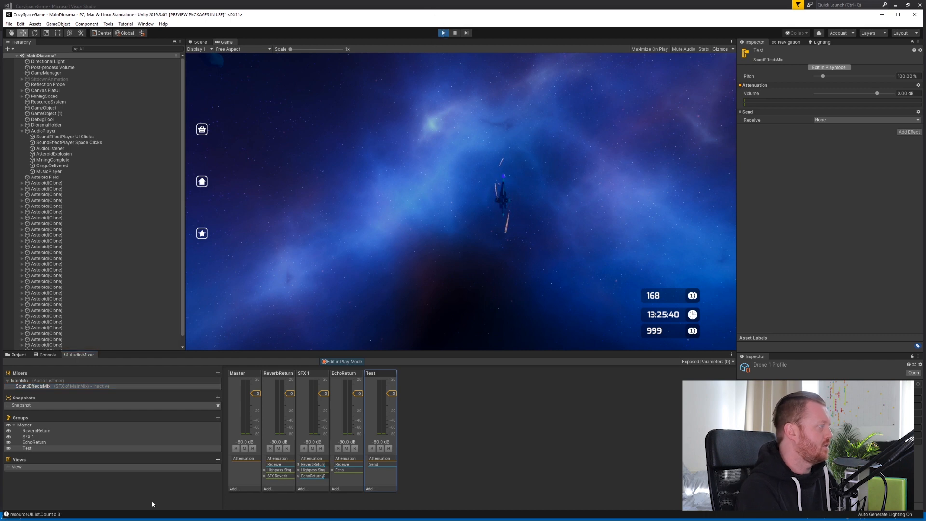
{"action": "left_click", "coordinate": [217, 418]}
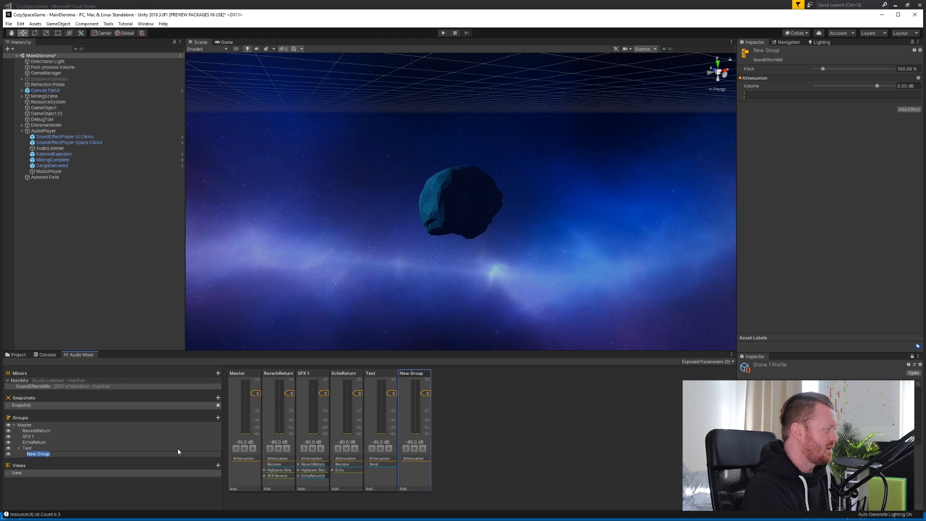
{"action": "type", "text": "Test Return"}
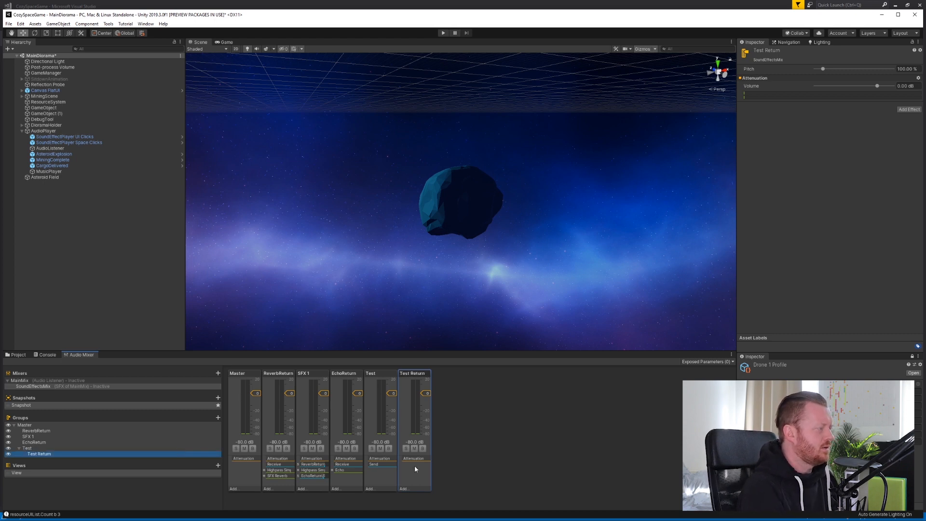
{"action": "left_click", "coordinate": [403, 488]}
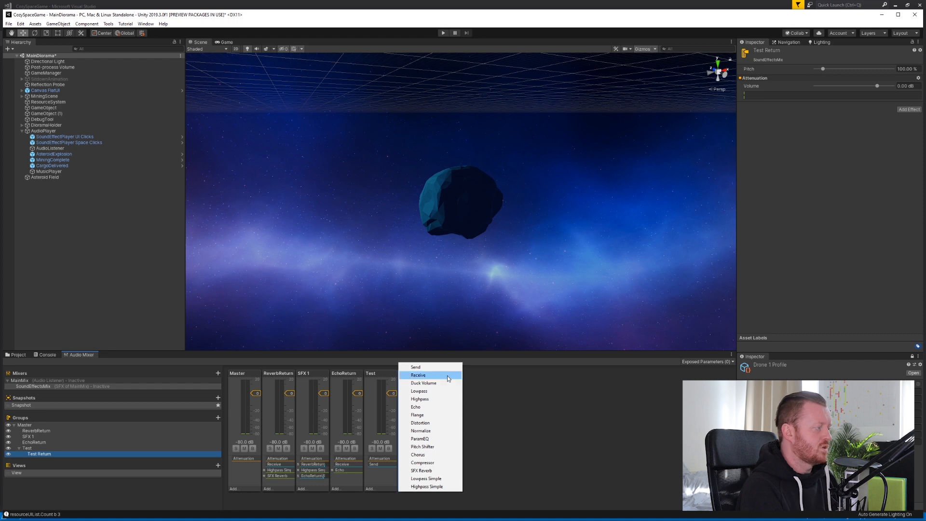
Give Test Return Receive and Echo effects with delay 97 ms, decay 24.20% and dry mix 0%
{"action": "left_click", "coordinate": [418, 375]}
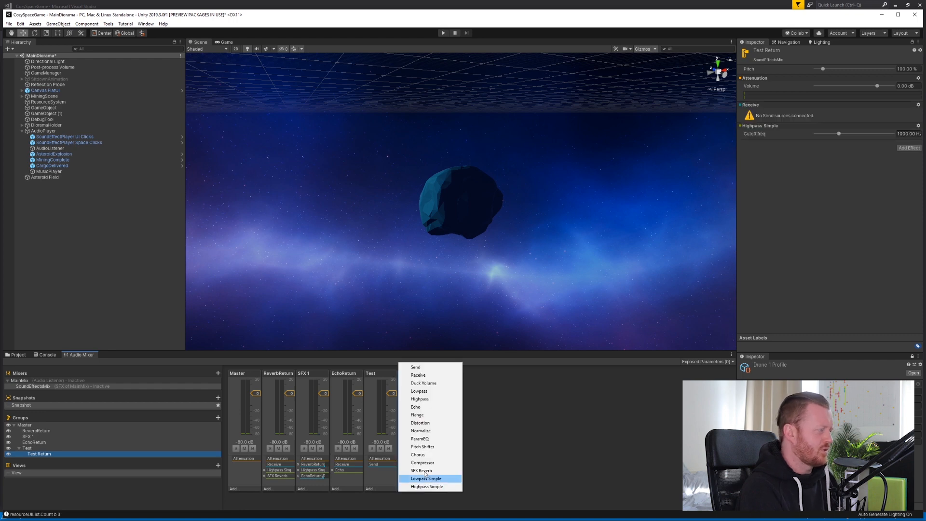
{"action": "left_click", "coordinate": [414, 407]}
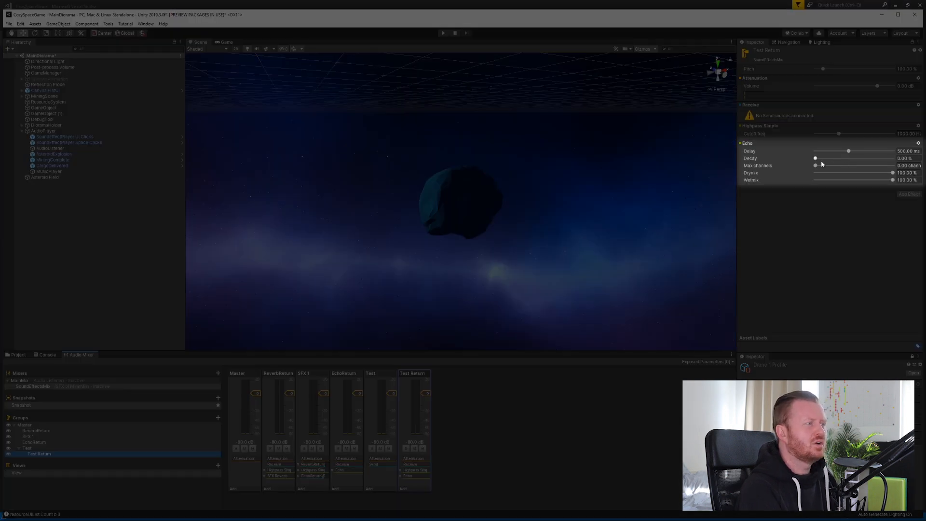
{"action": "left_click_drag", "start_coordinate": [816, 158], "coordinate": [833, 158]}
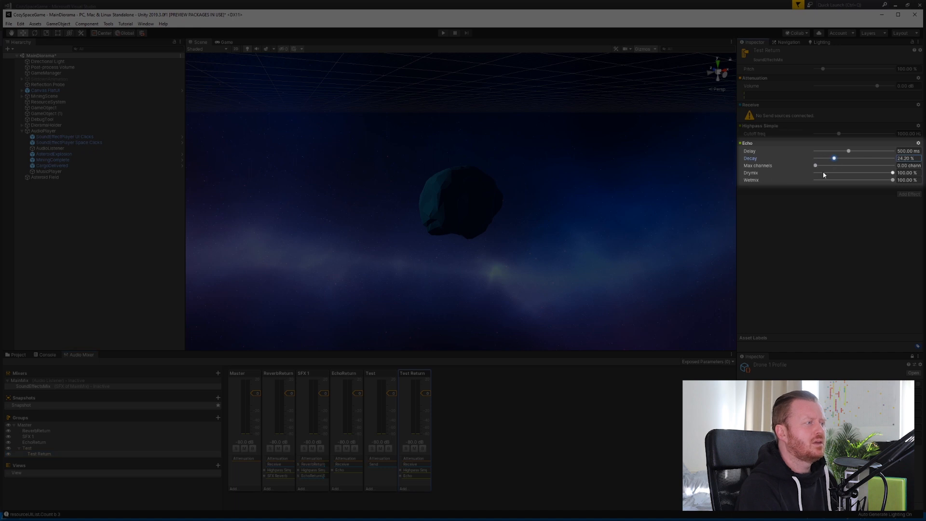
{"action": "left_click_drag", "start_coordinate": [848, 150], "coordinate": [828, 150]}
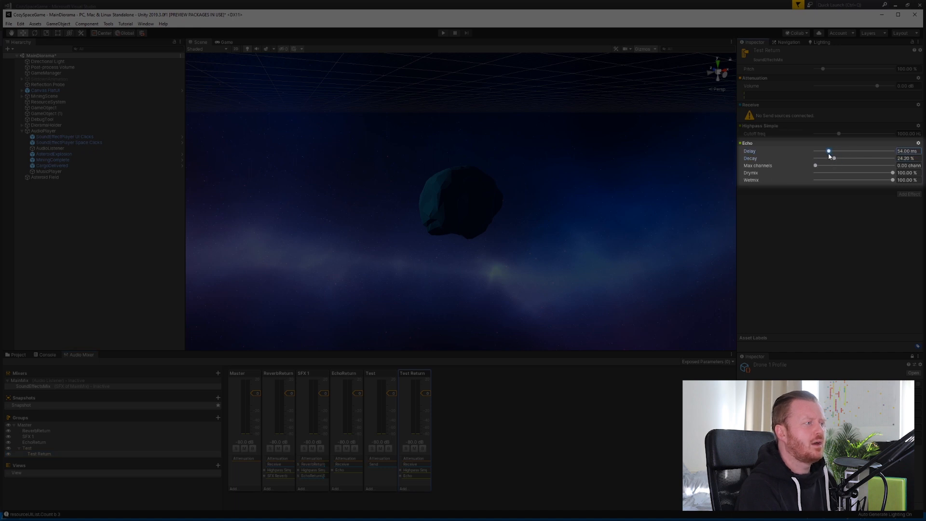
{"action": "left_click_drag", "start_coordinate": [826, 151], "coordinate": [833, 152]}
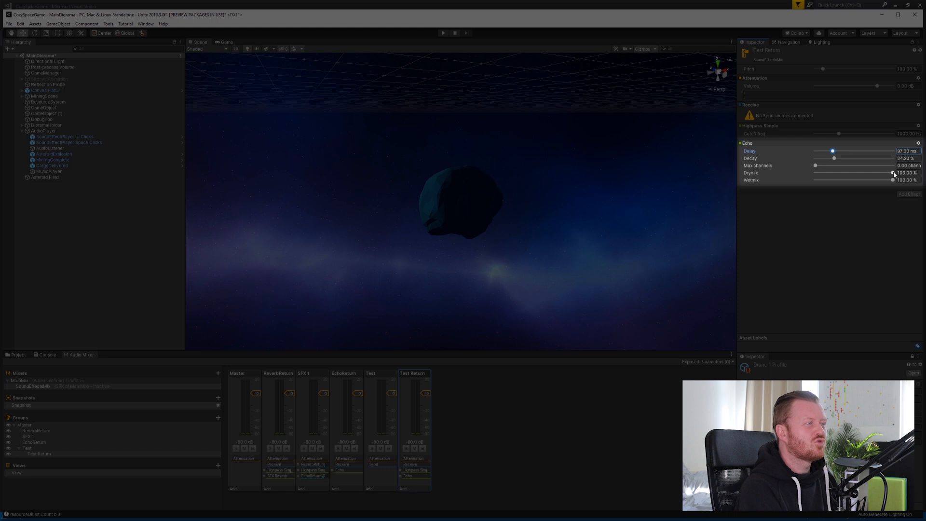
{"action": "left_click_drag", "start_coordinate": [891, 173], "coordinate": [813, 172]}
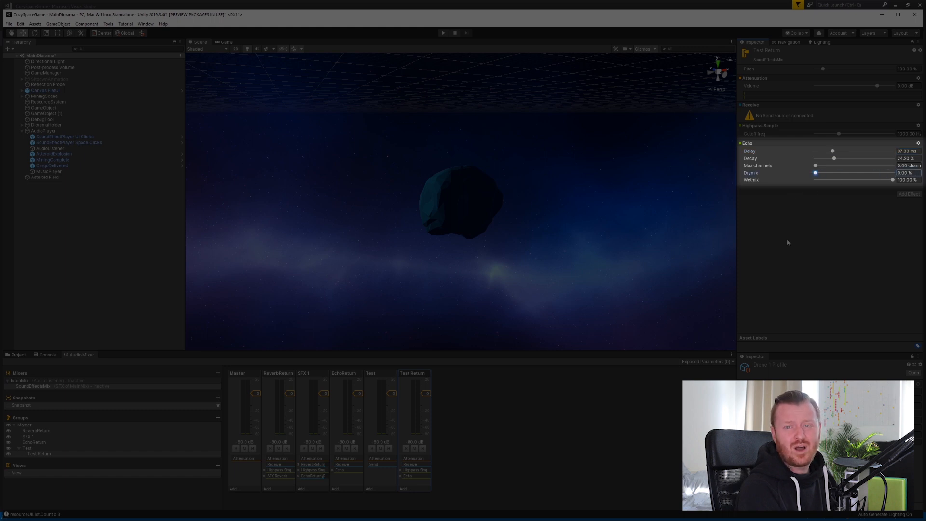
{"action": "mouse_move", "coordinate": [781, 281]}
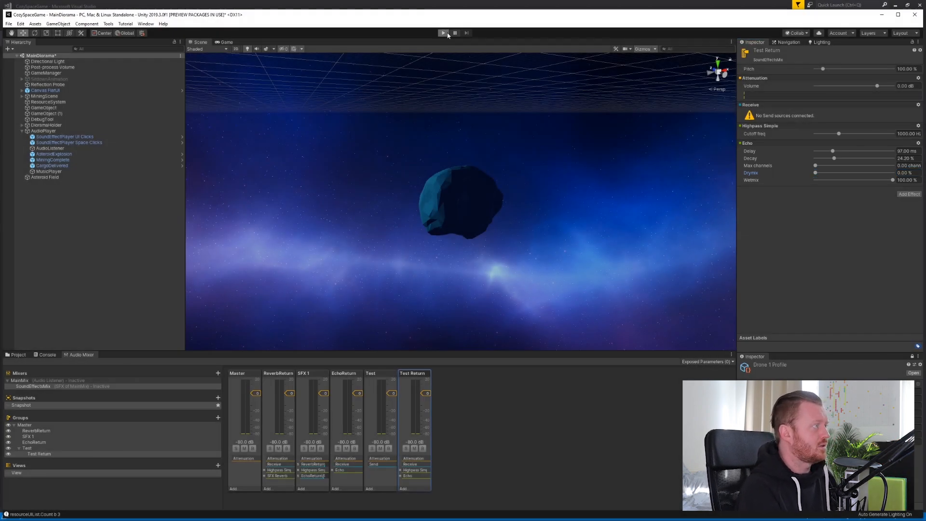
Run the game to hear the Test Return echo
{"action": "left_click", "coordinate": [443, 32]}
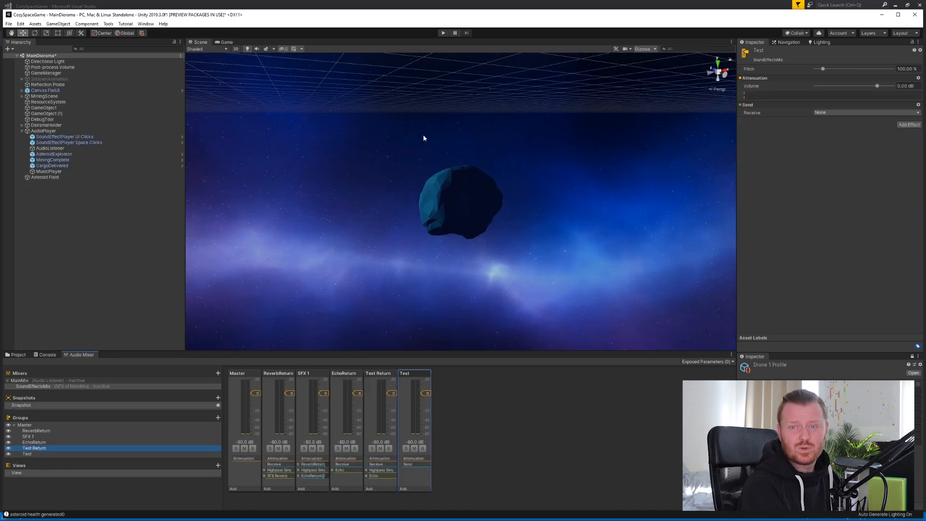
{"action": "mouse_move", "coordinate": [425, 262]}
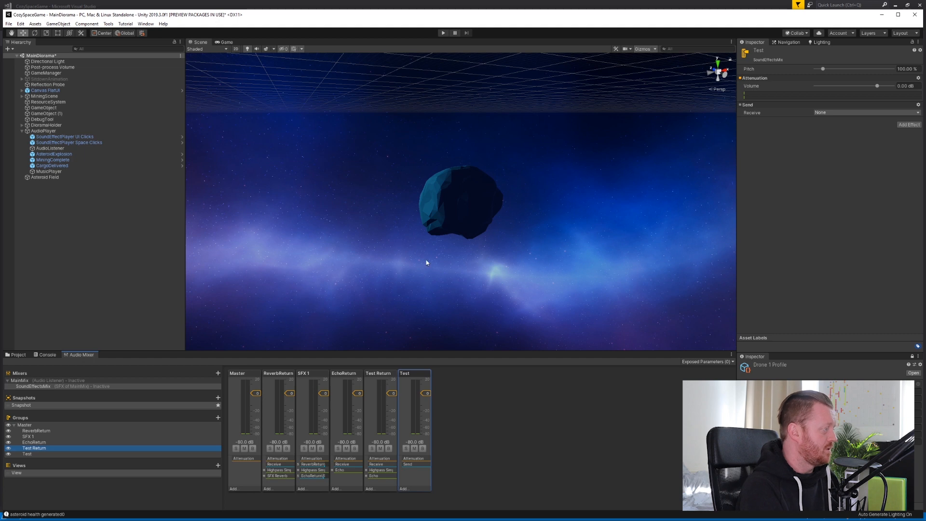
{"action": "mouse_move", "coordinate": [86, 490]}
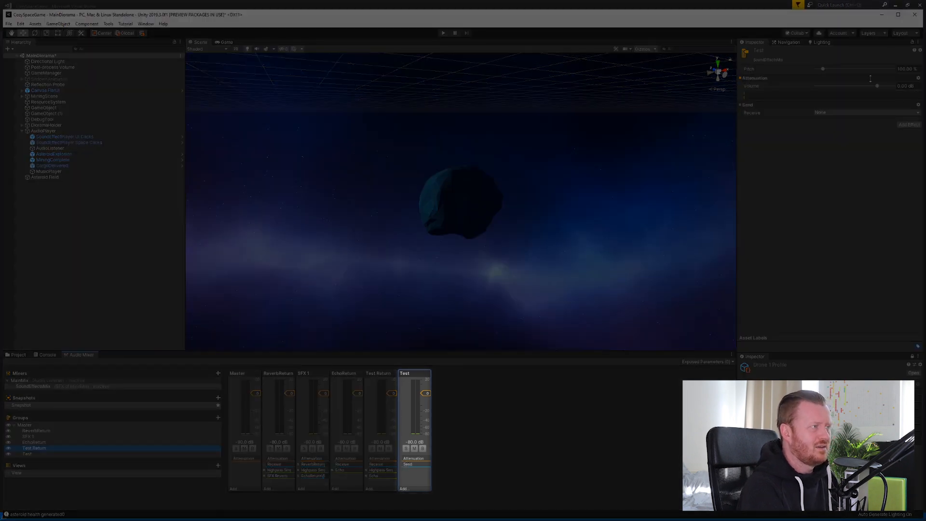
Point the Test group's Send at Test Return\Receive and raise its send level to about -5 dB
{"action": "left_click", "coordinate": [865, 112]}
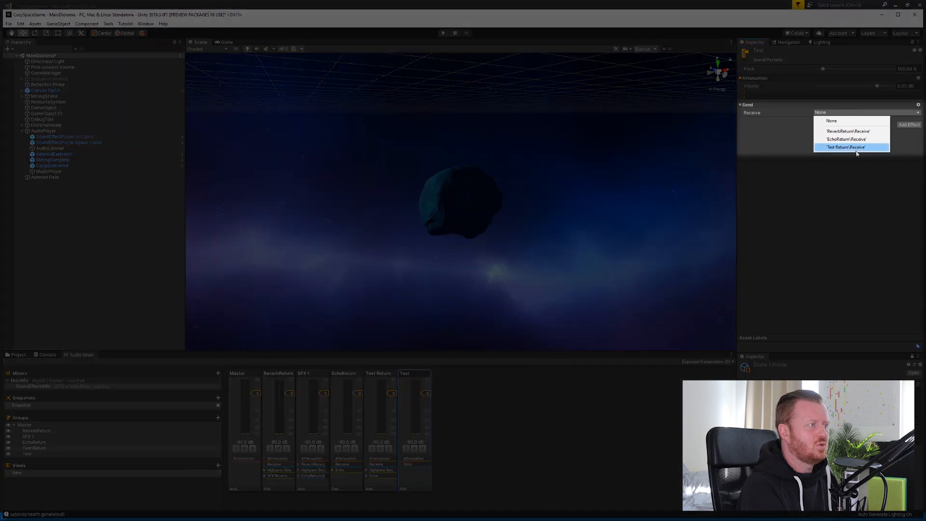
{"action": "left_click", "coordinate": [844, 147]}
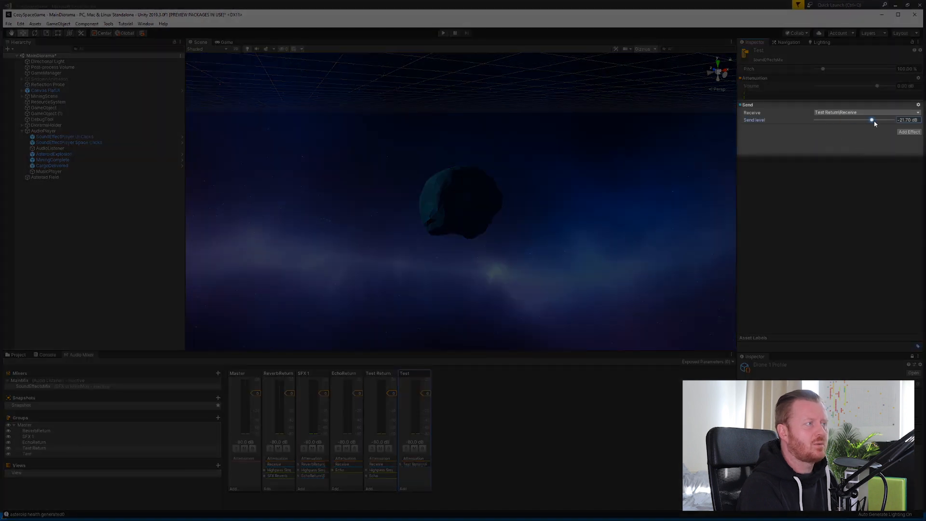
{"action": "left_click_drag", "start_coordinate": [871, 119], "coordinate": [879, 120]}
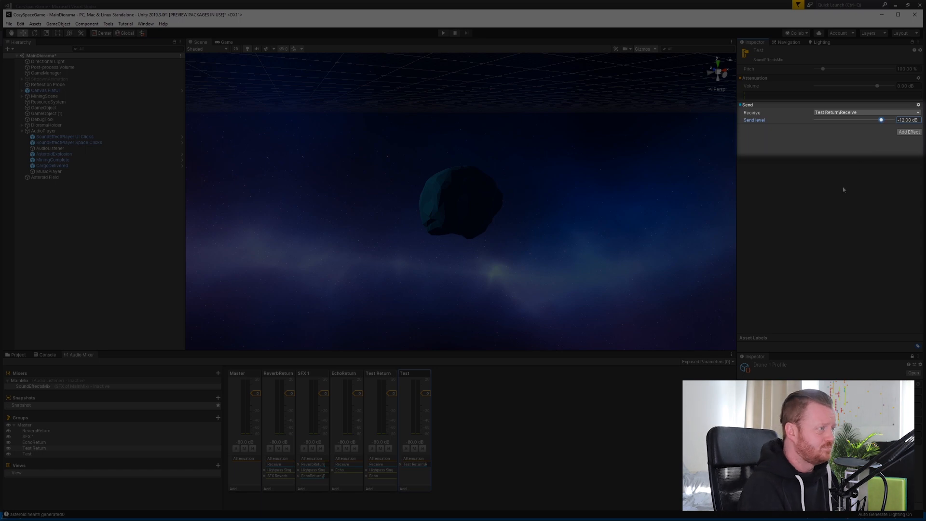
{"action": "left_click_drag", "start_coordinate": [880, 119], "coordinate": [885, 119]}
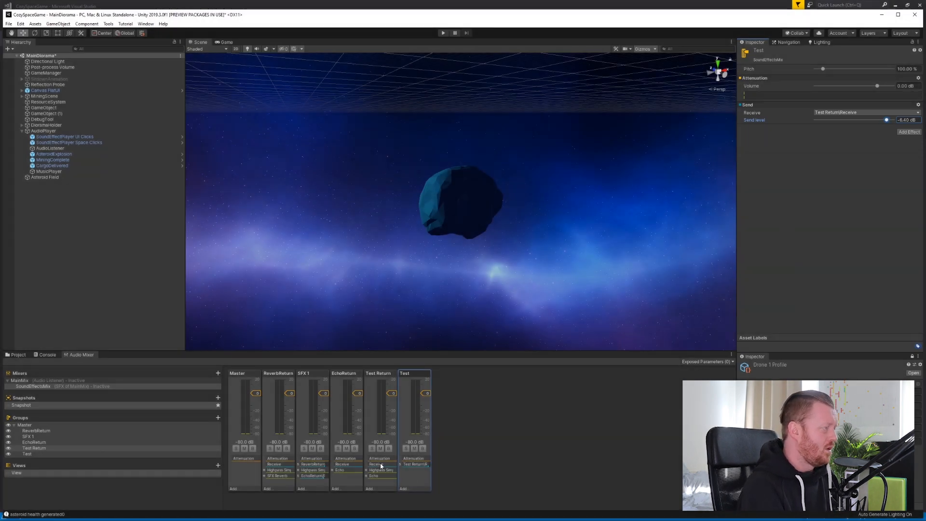
{"action": "left_click", "coordinate": [378, 378]}
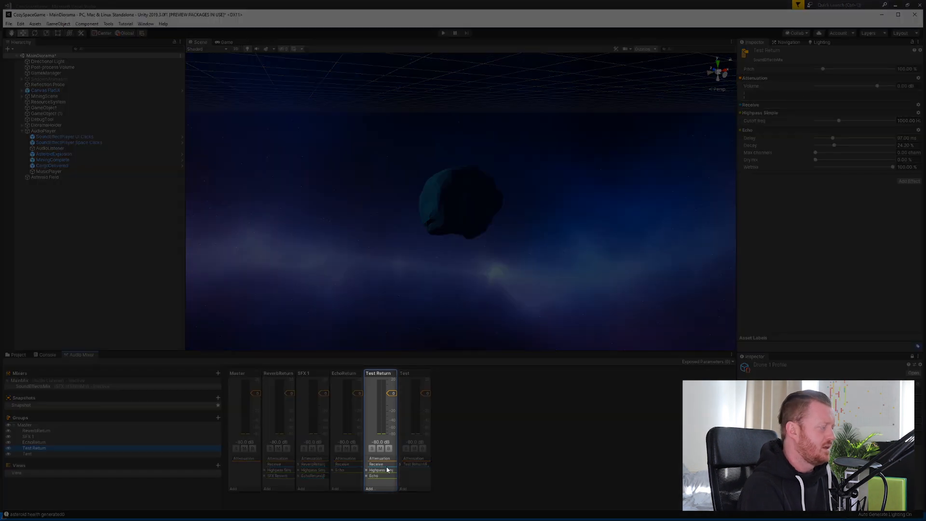
{"action": "mouse_move", "coordinate": [381, 470]}
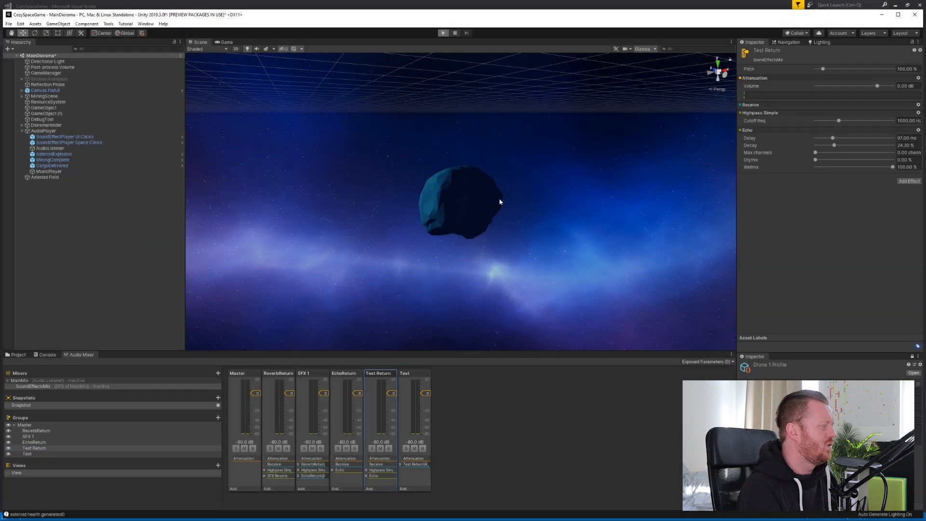
{"action": "mouse_move", "coordinate": [491, 226]}
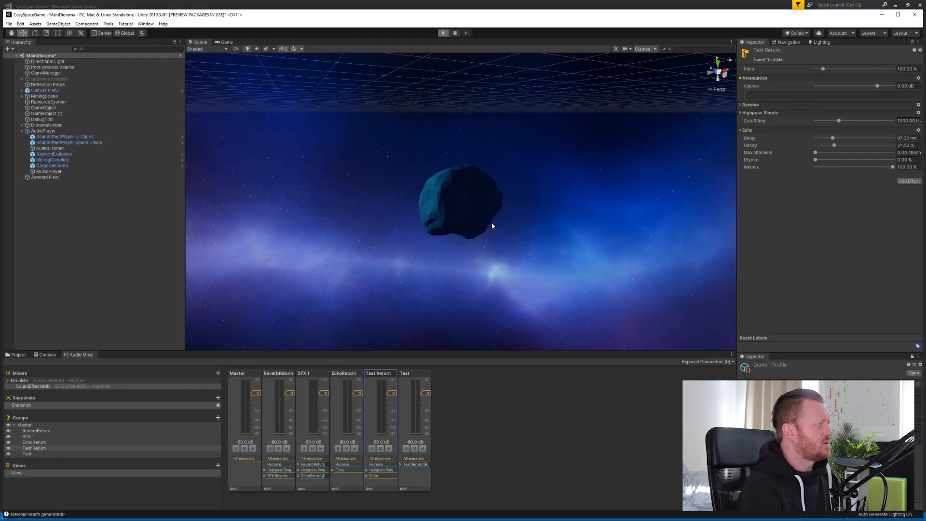
Enter play mode and interact with the running game to hear the echo routing
{"action": "left_click", "coordinate": [444, 33]}
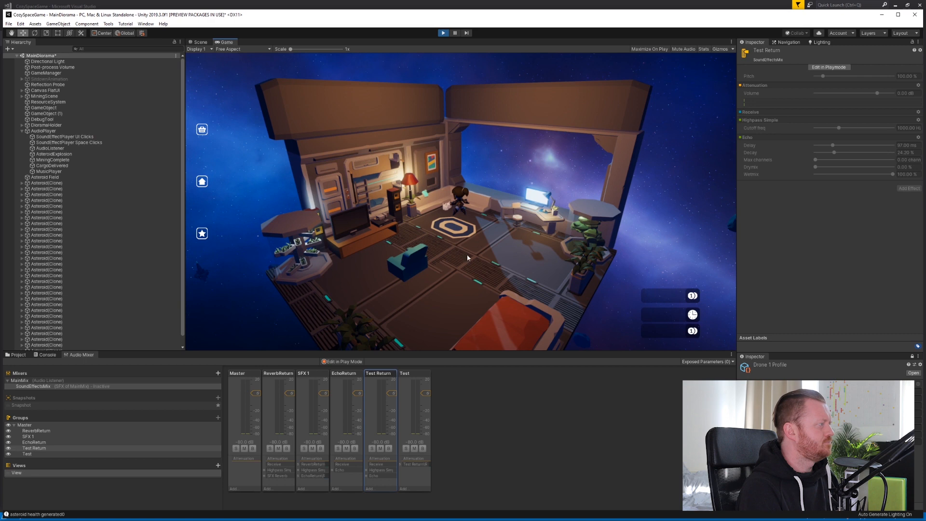
{"action": "left_click", "coordinate": [201, 233]}
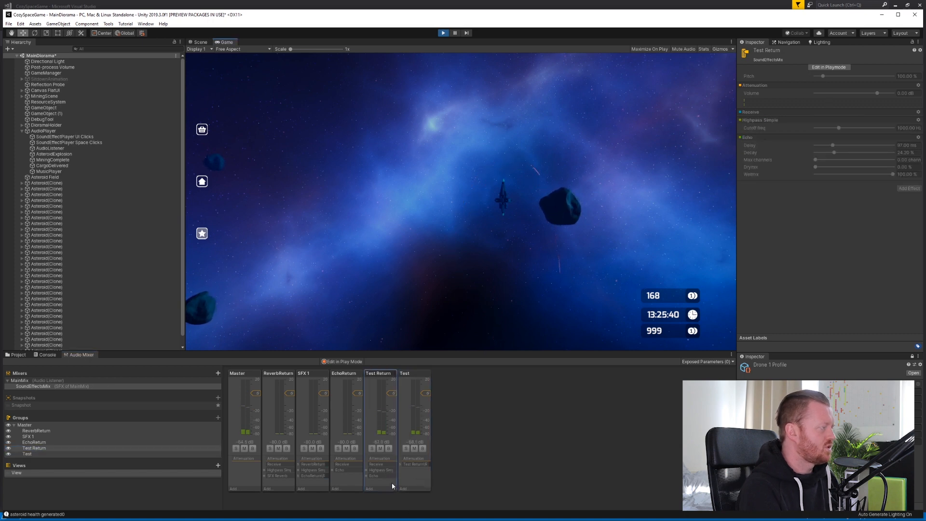
{"action": "left_click", "coordinate": [34, 447]}
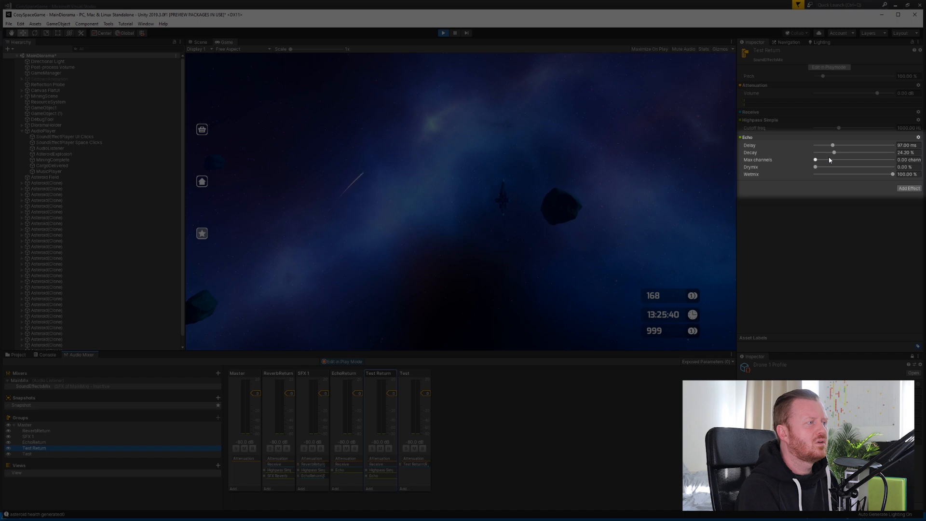
Adjust Test Return's Echo delay and decay during play, ending at a 15 ms delay and 44.80% decay
{"action": "left_click_drag", "start_coordinate": [831, 146], "coordinate": [851, 146]}
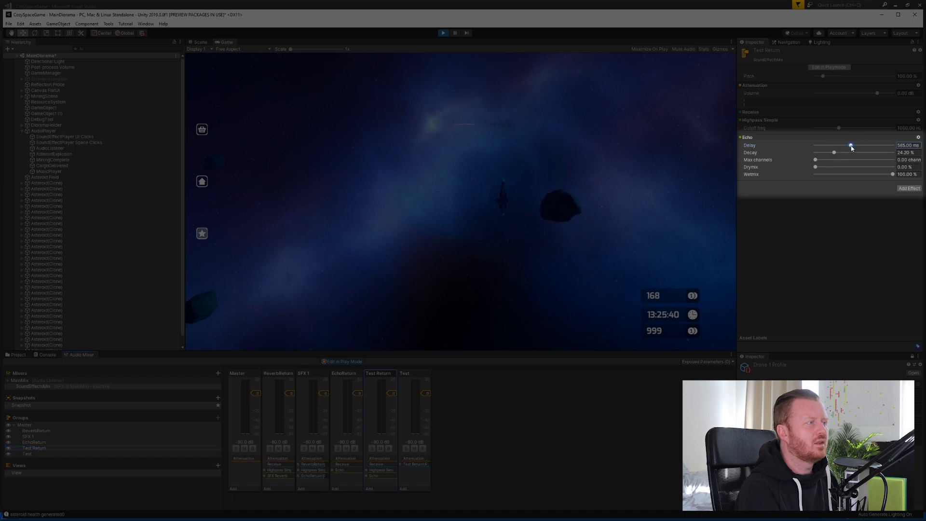
{"action": "left_click_drag", "start_coordinate": [833, 152], "coordinate": [873, 152]}
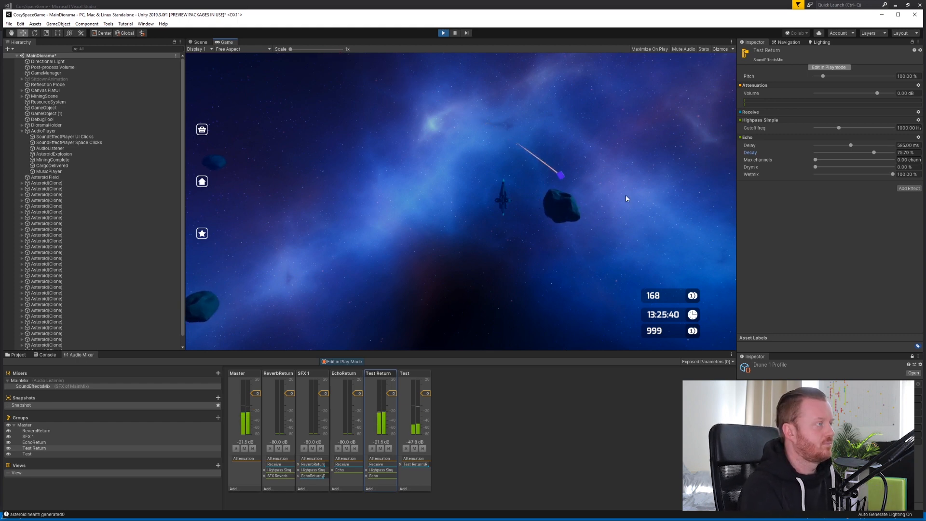
{"action": "left_click_drag", "start_coordinate": [850, 145], "coordinate": [834, 146]}
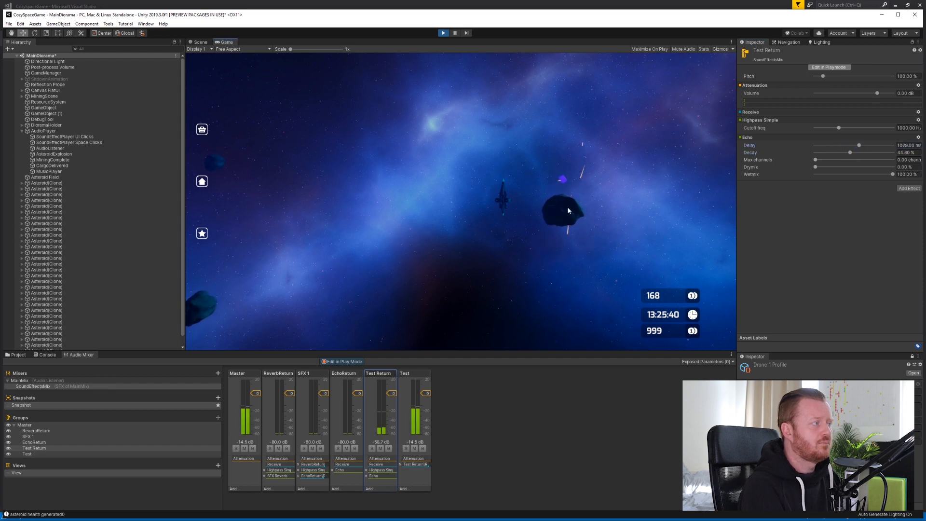
{"action": "left_click_drag", "start_coordinate": [859, 146], "coordinate": [836, 146]}
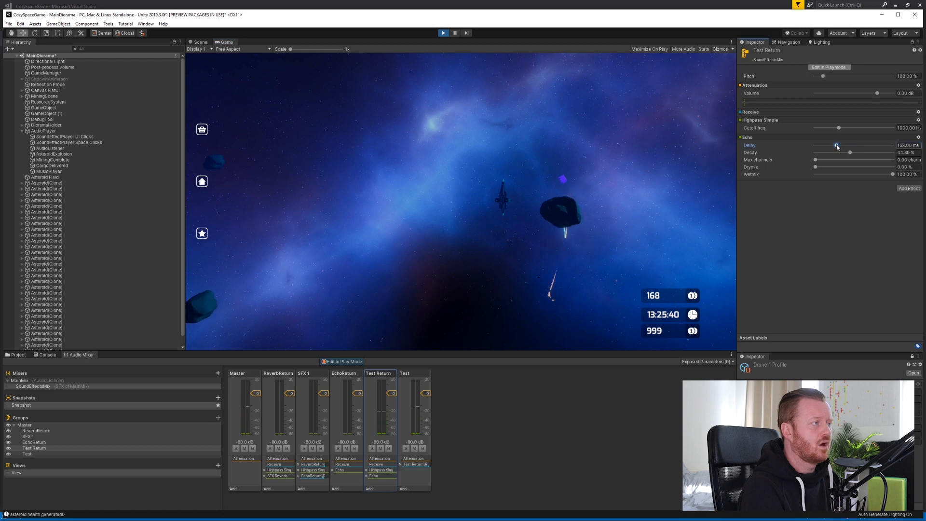
{"action": "left_click_drag", "start_coordinate": [835, 146], "coordinate": [833, 146]}
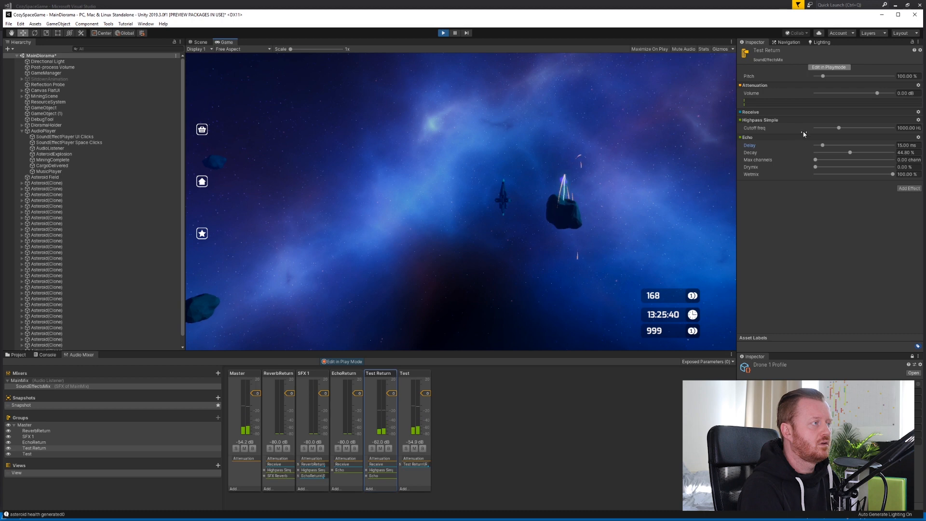
{"action": "left_click_drag", "start_coordinate": [821, 145], "coordinate": [832, 146]}
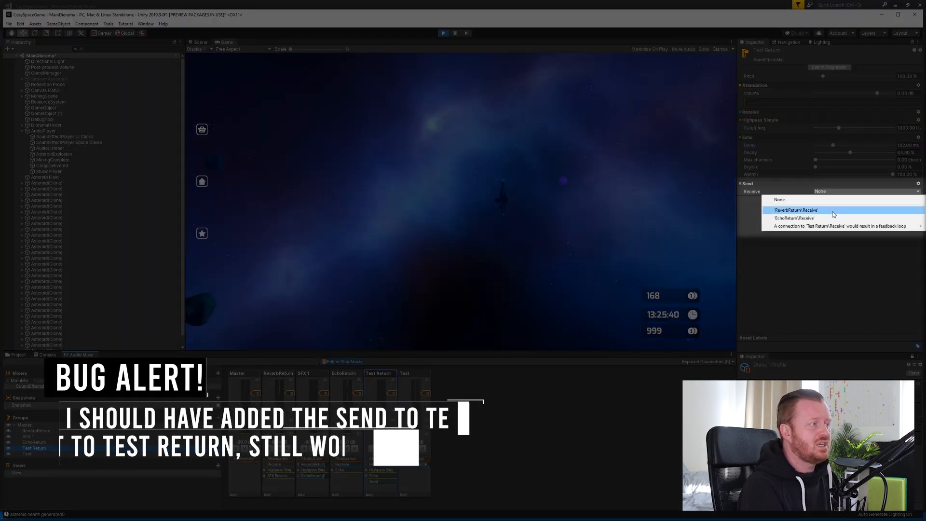
Send Test Return into ReverbReturn\Receive at a raised level and set ReverbReturn's volume to about 0 dB
{"action": "left_click", "coordinate": [796, 209]}
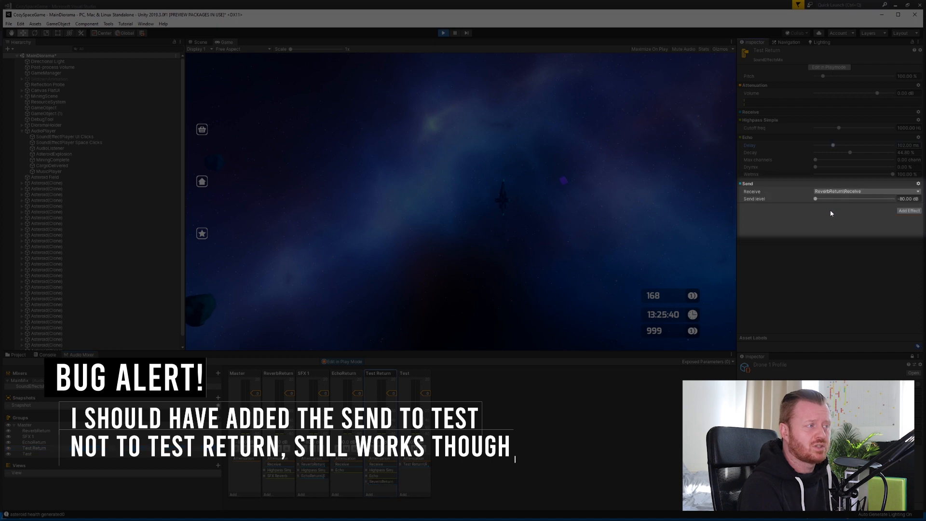
{"action": "left_click_drag", "start_coordinate": [817, 199], "coordinate": [881, 199]}
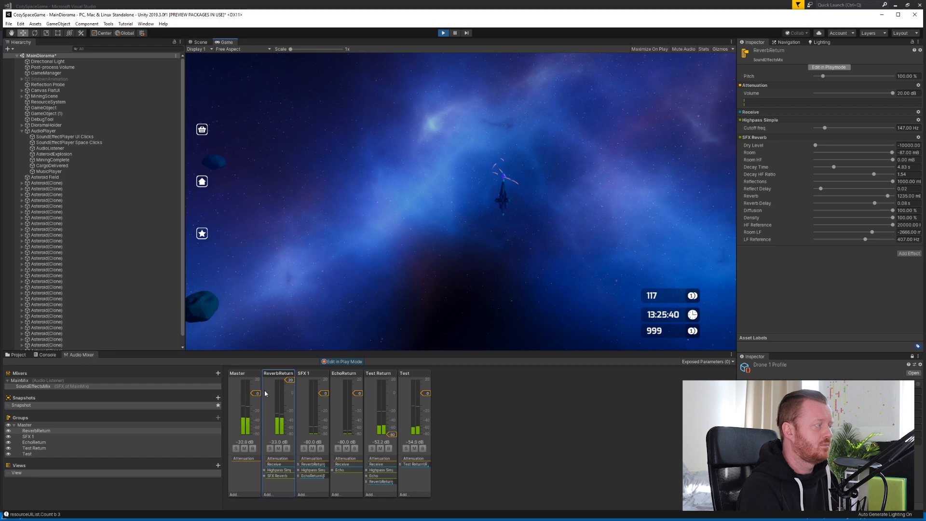
{"action": "left_click_drag", "start_coordinate": [895, 92], "coordinate": [876, 93]}
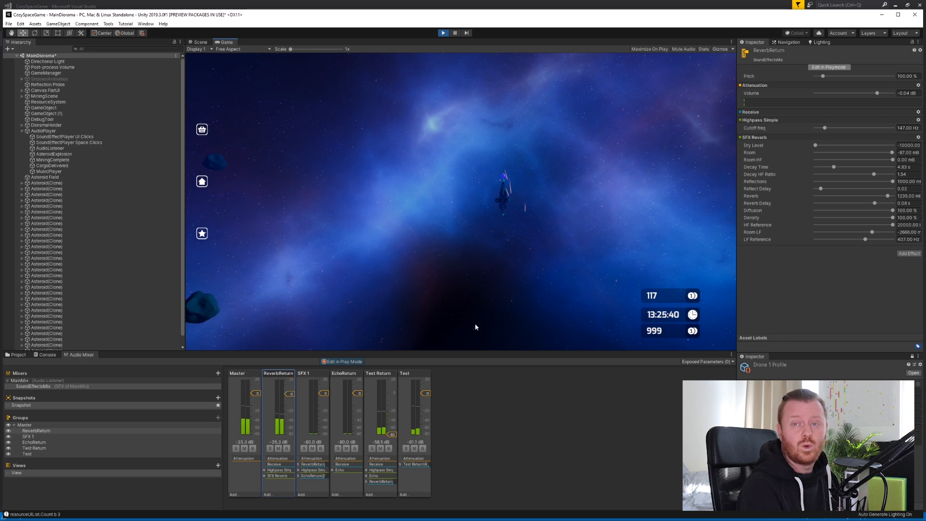